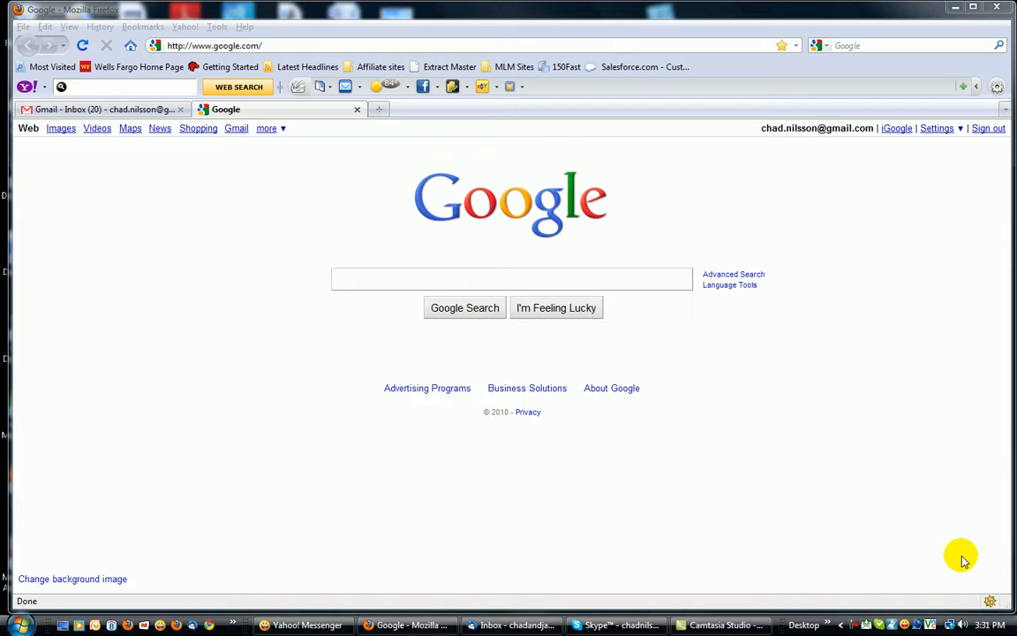
mouse_move(420, 369)
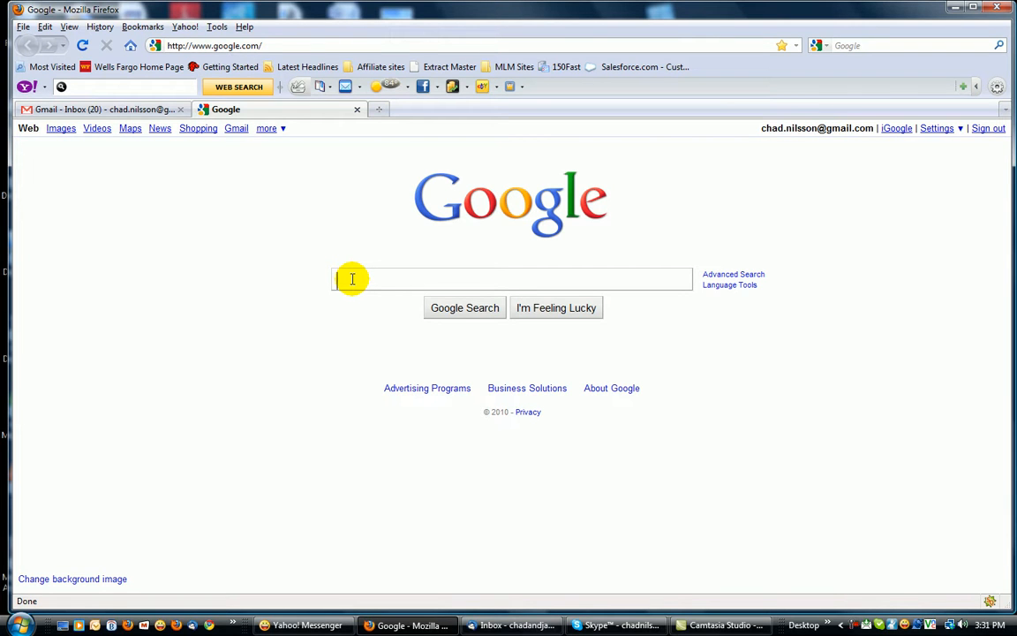
Search Google for 'auto repair' using the autocomplete suggestion
text(a)
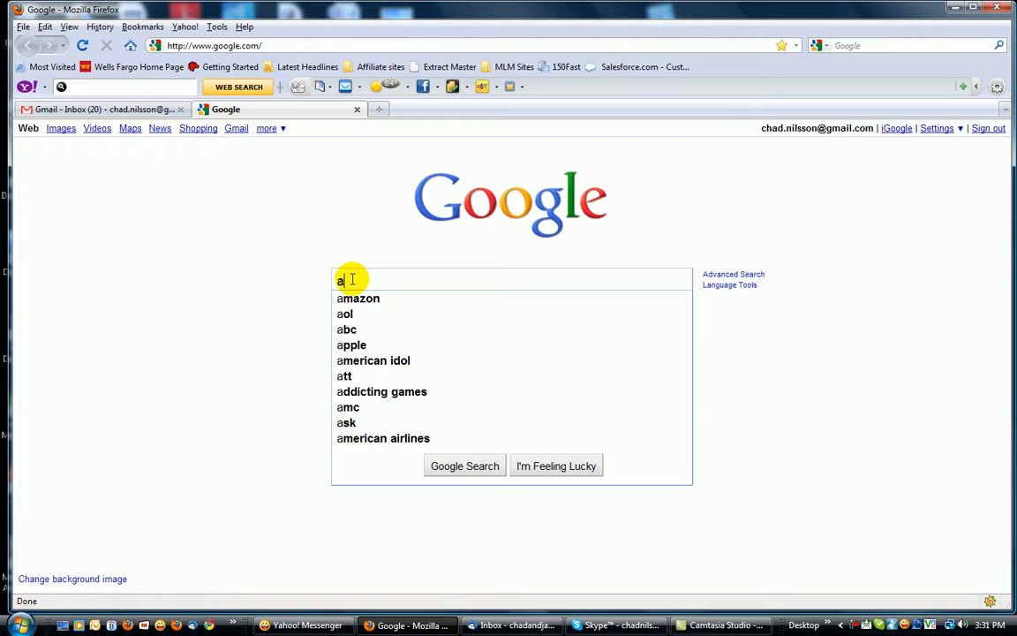
text(uto re)
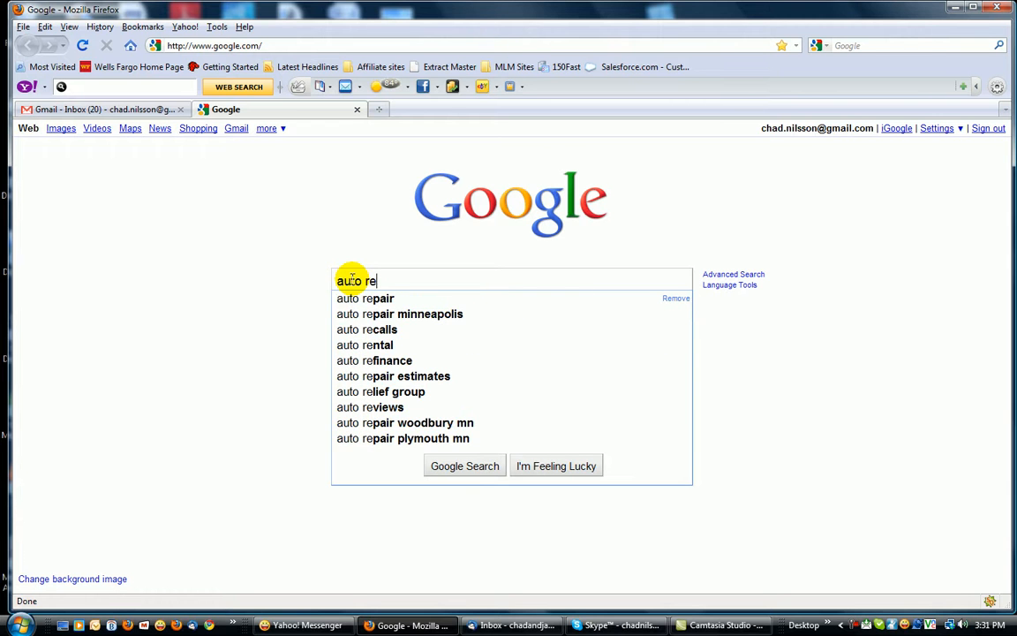
click(365, 298)
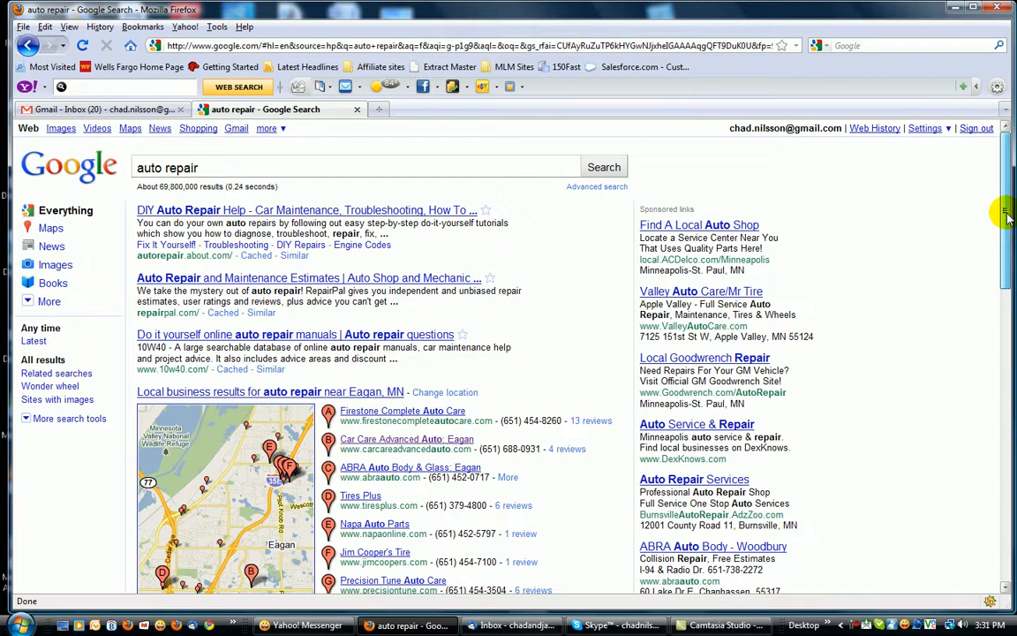
scroll(down, 3)
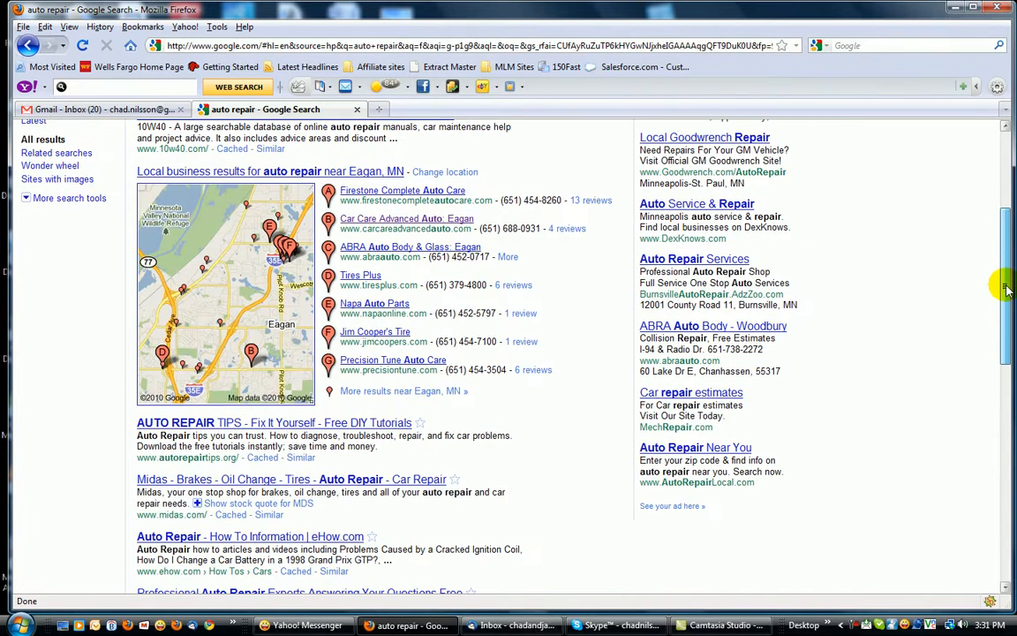
scroll(down, 3)
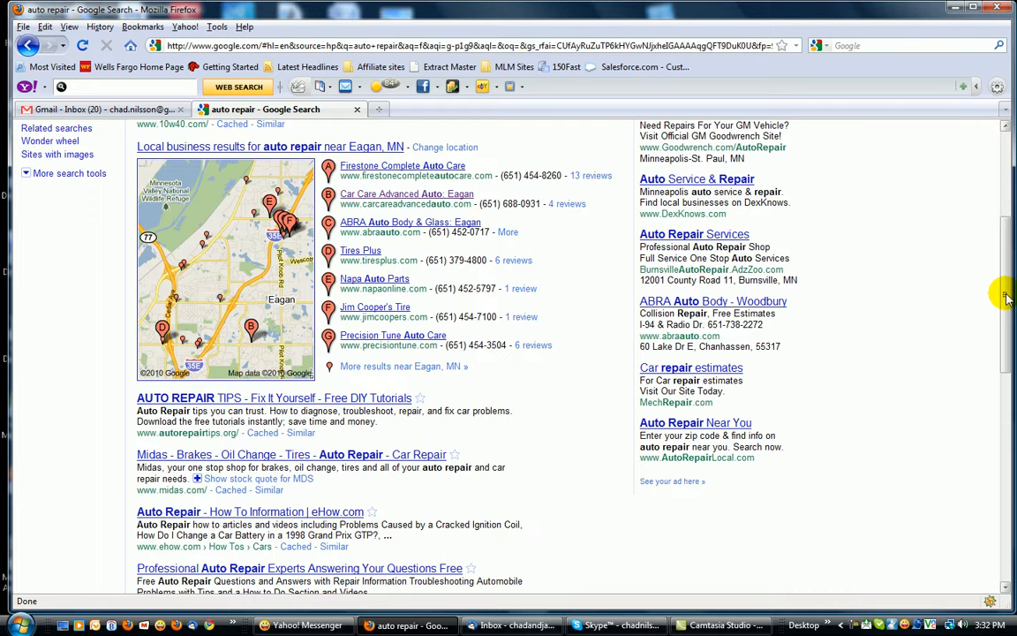
mouse_move(480, 119)
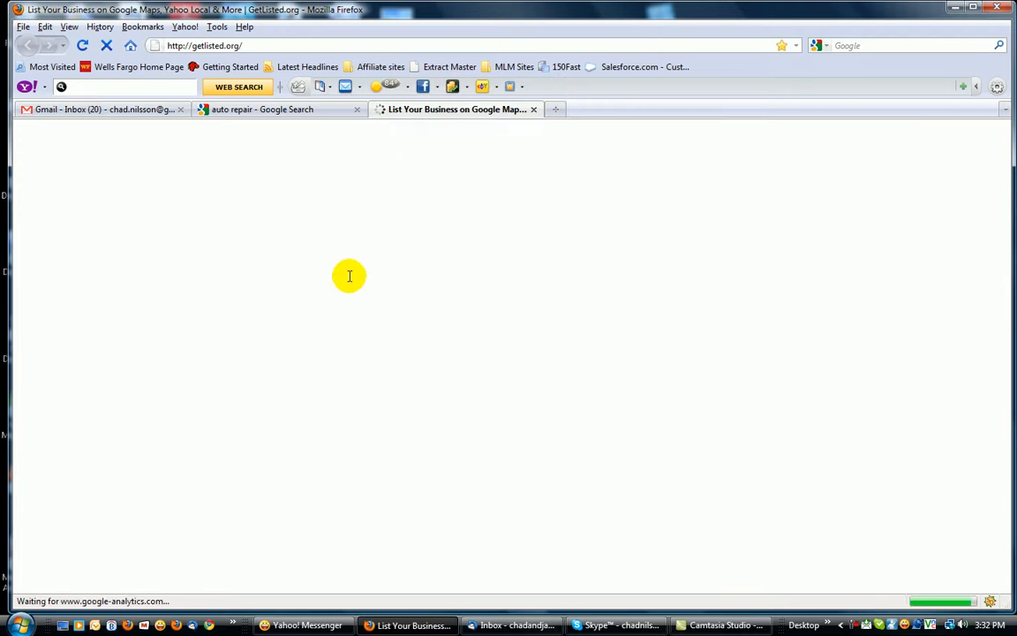
Check GetListed.org listings for rudy's auto service inc. at zip code 55122
text(r)
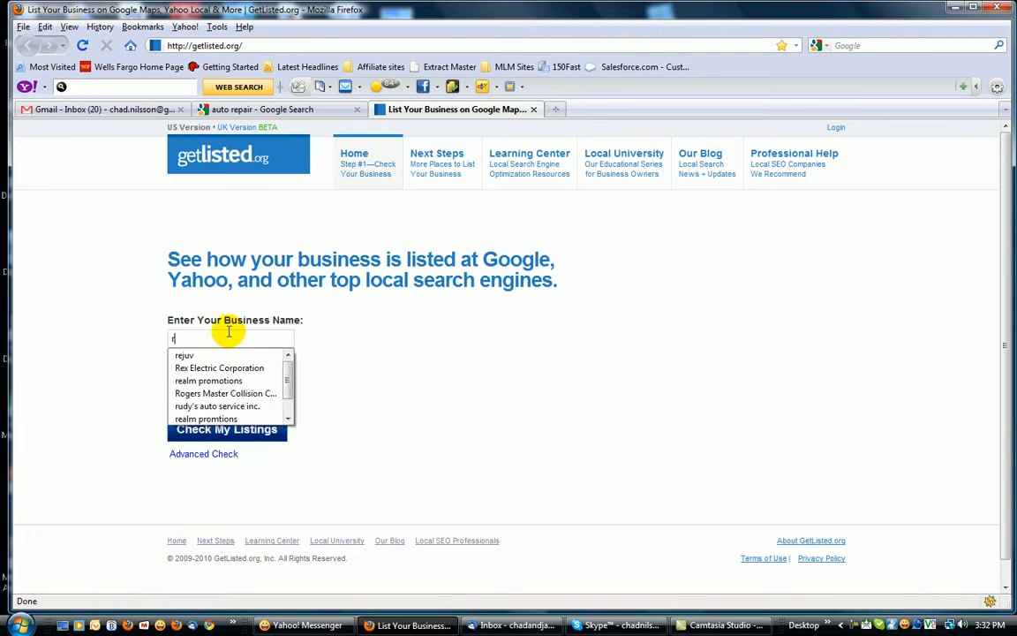
click(217, 405)
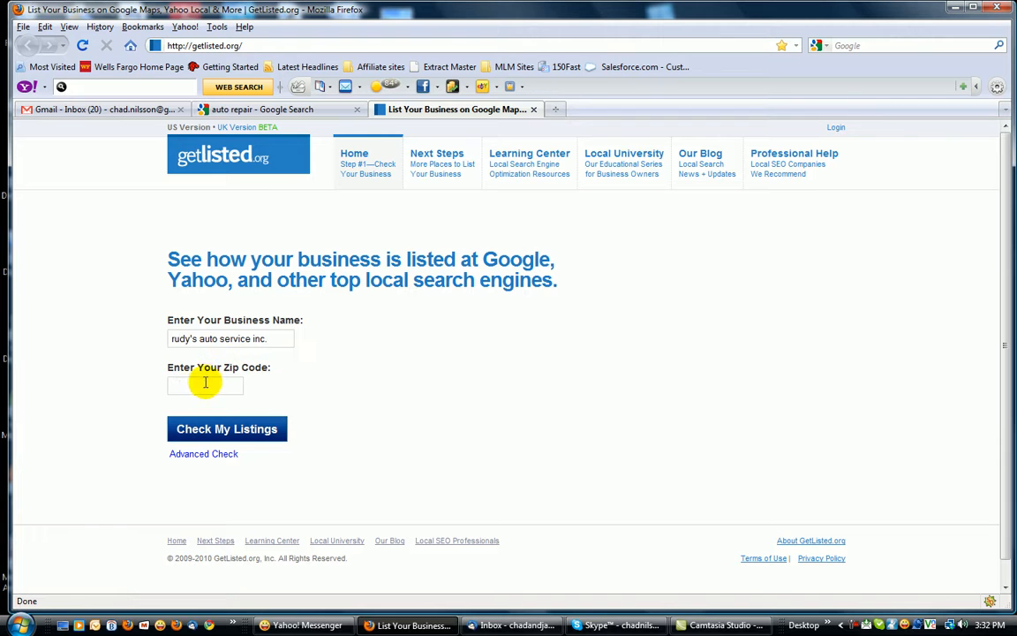
text(55122)
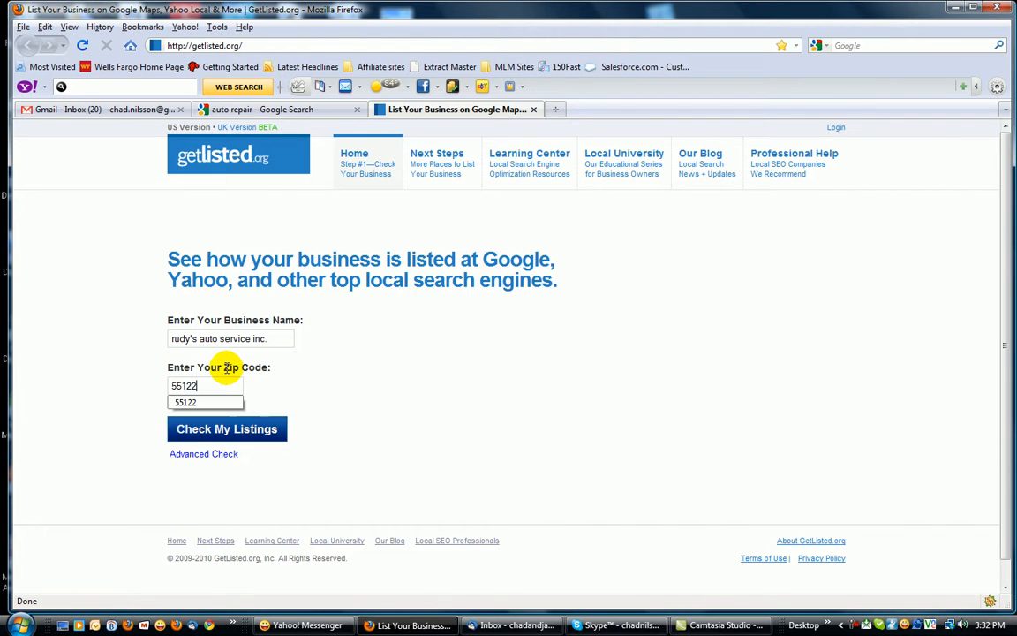
click(226, 428)
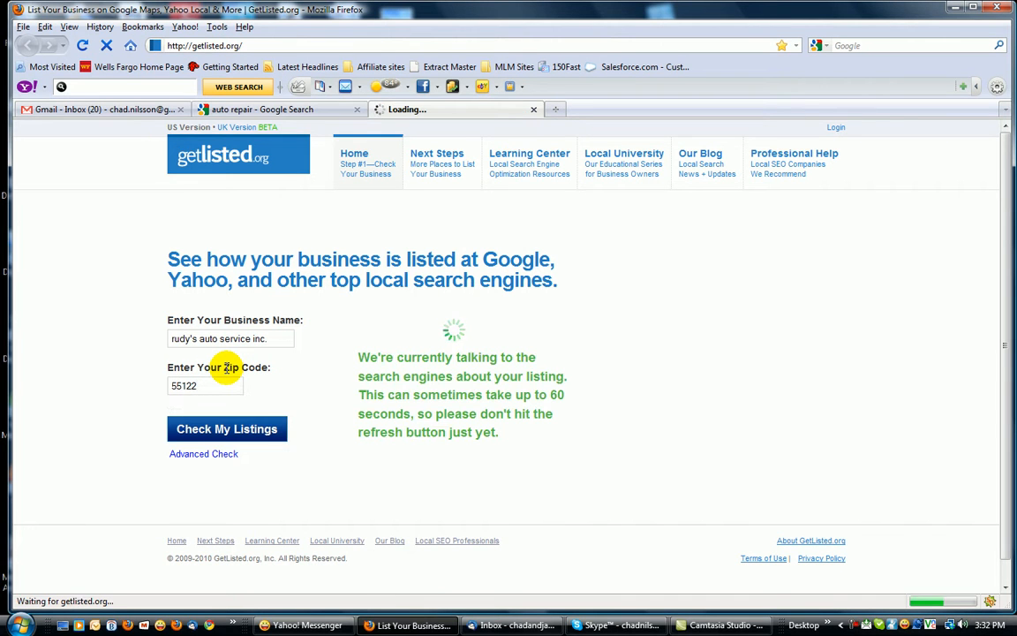
click(227, 428)
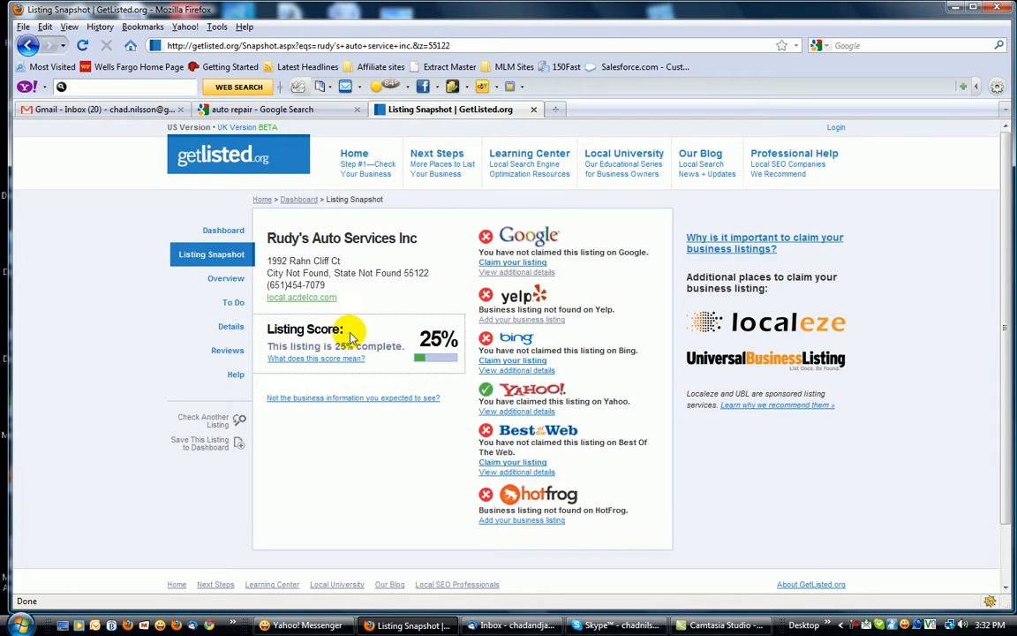
mouse_move(327, 254)
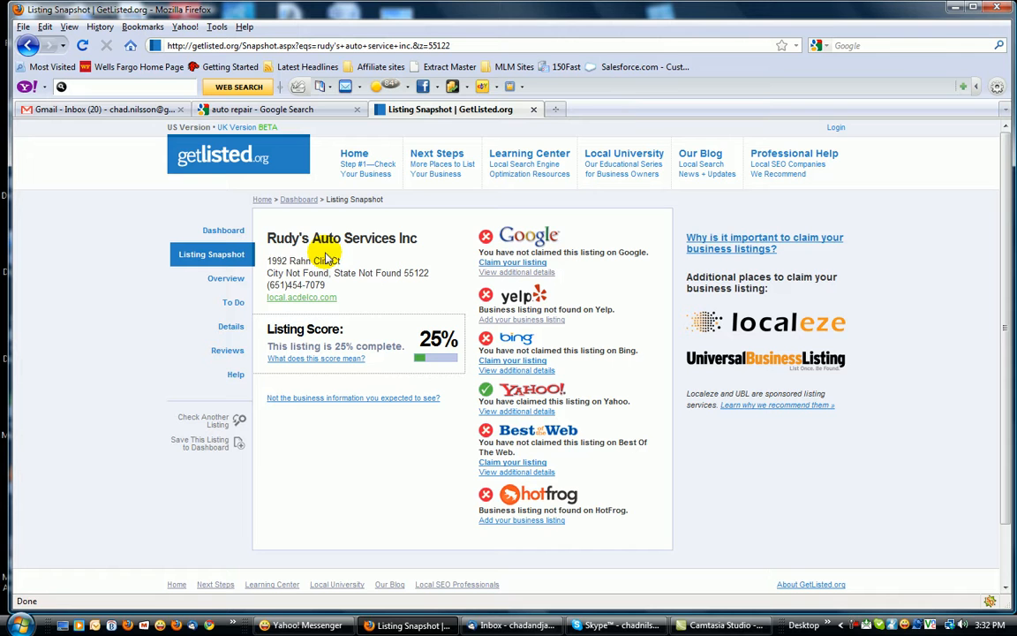
mouse_move(370, 305)
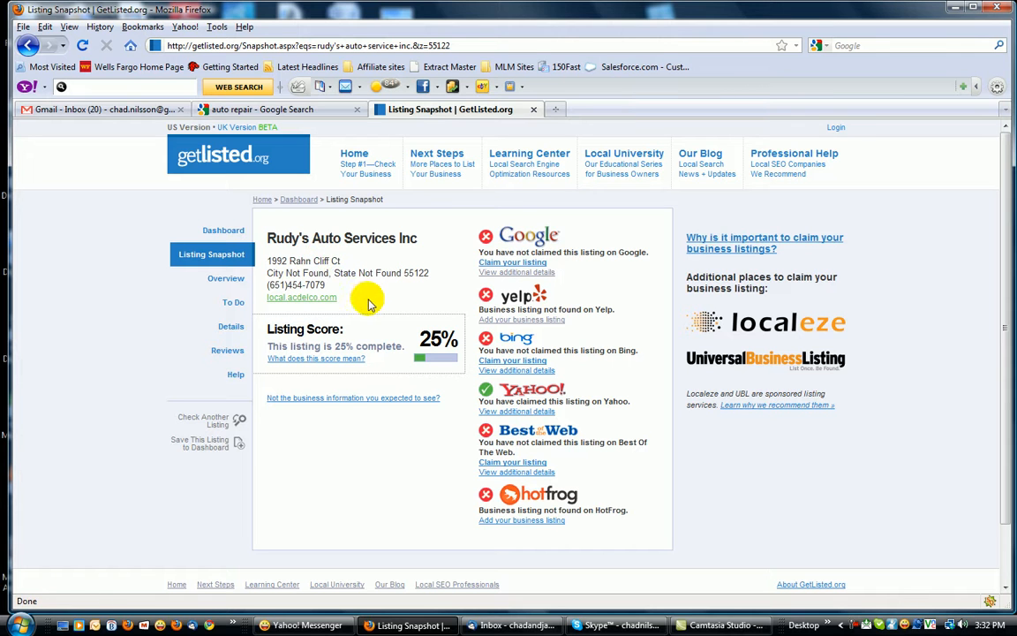
Open the business's listed website from the snapshot, which shows Directory Listing Denied
click(301, 296)
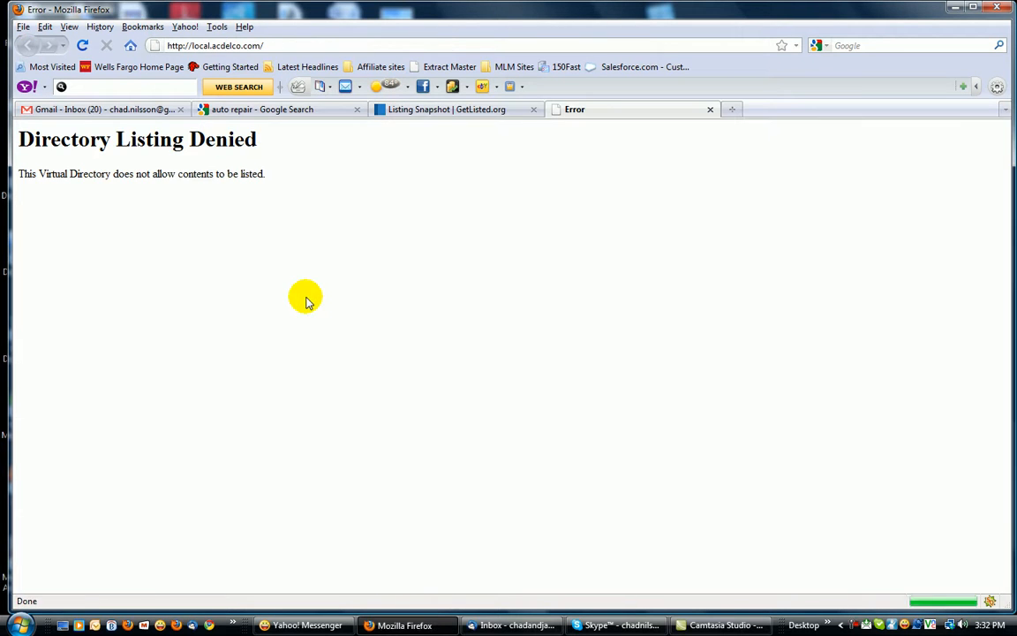
mouse_move(593, 141)
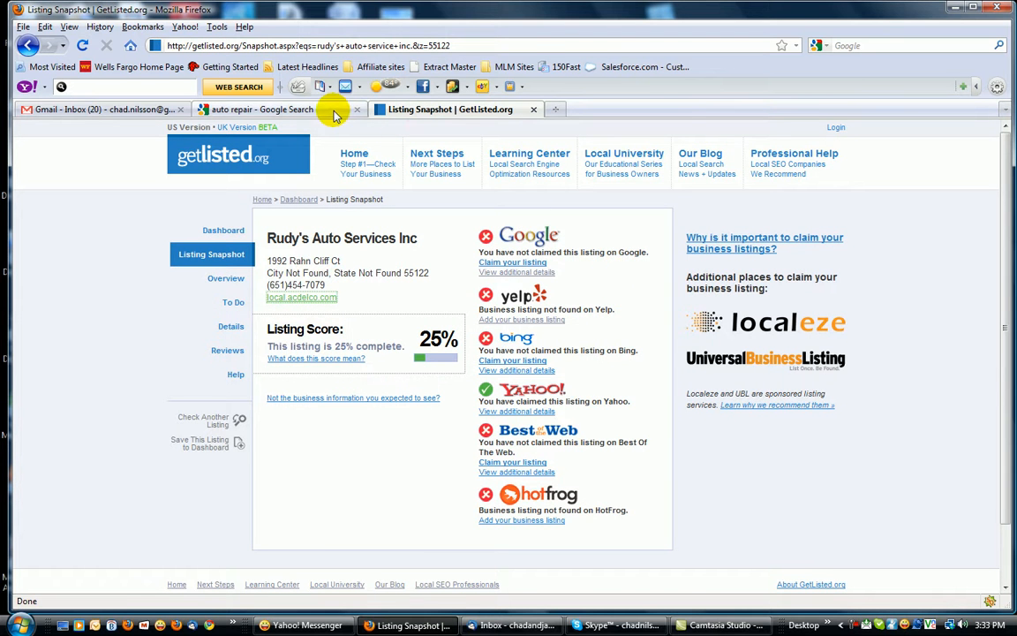
Open Rudy's Auto Services Inc's map info card and follow its '2 reviews' link
click(265, 109)
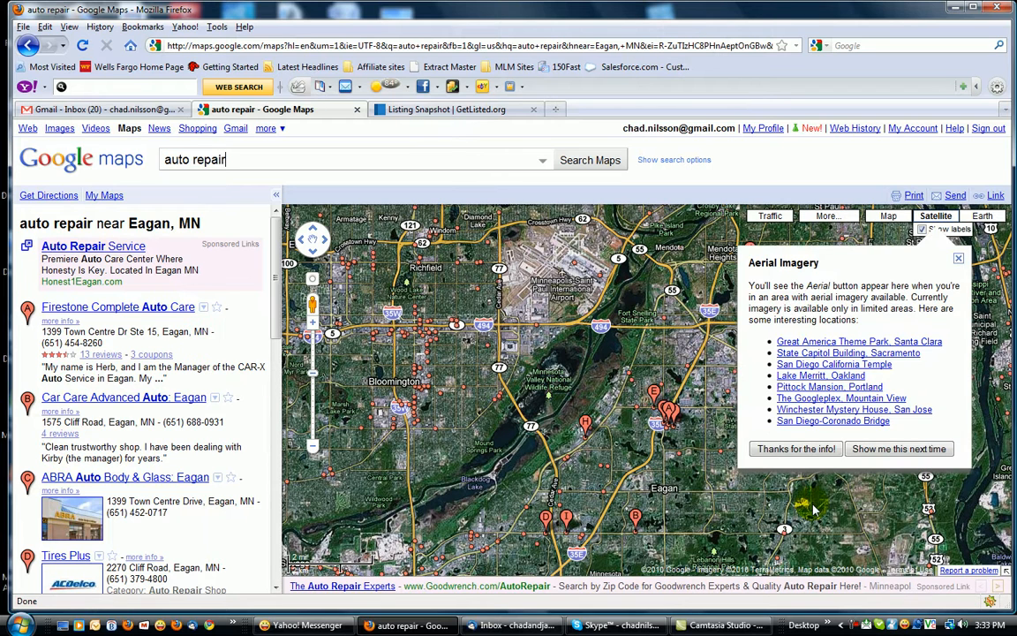
mouse_move(587, 539)
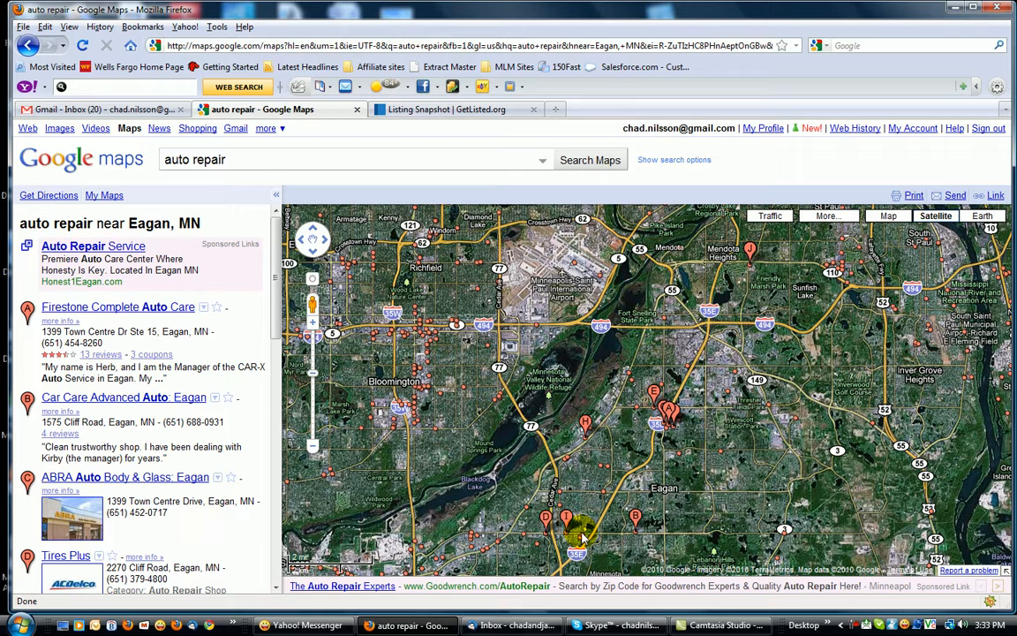
mouse_move(575, 536)
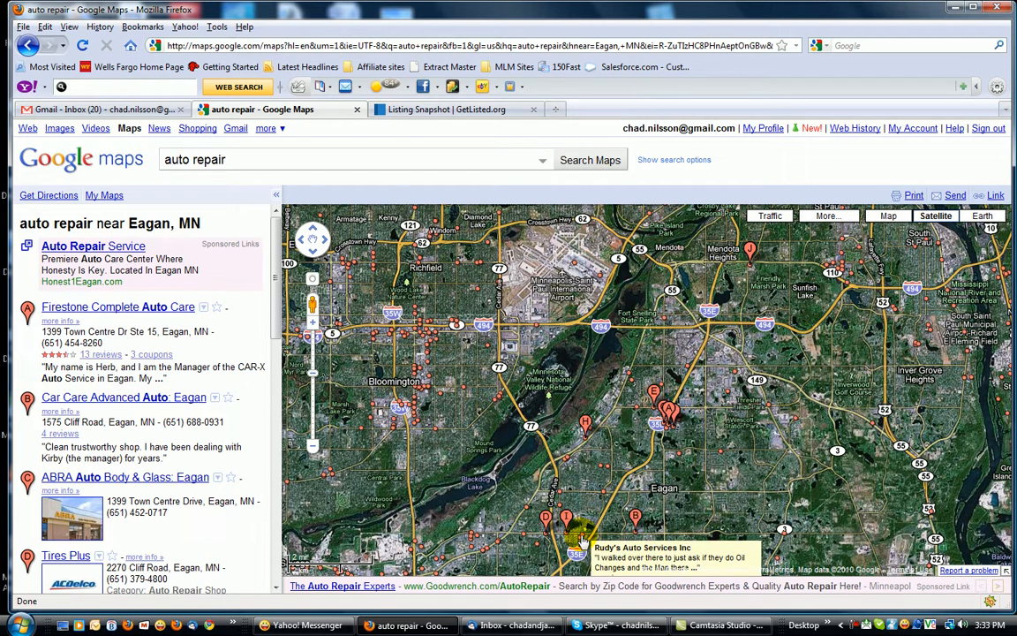
click(577, 536)
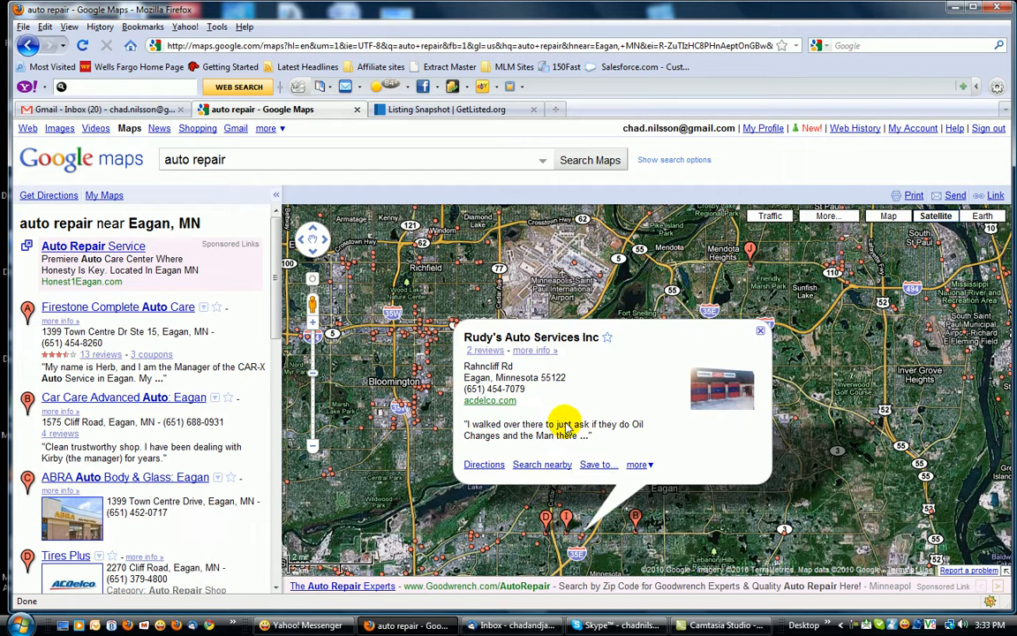
mouse_move(485, 351)
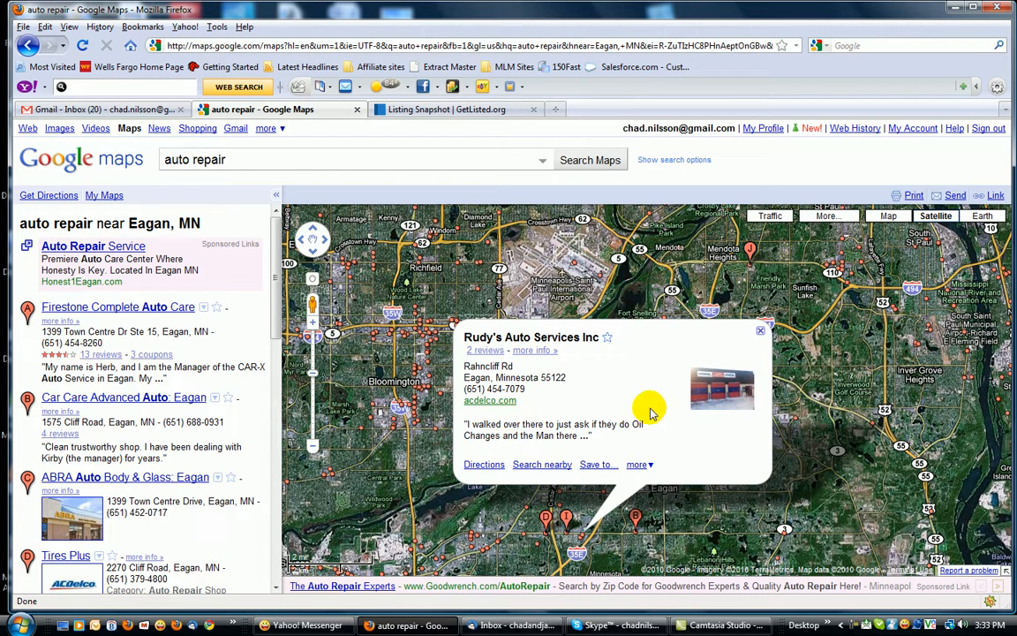
click(485, 350)
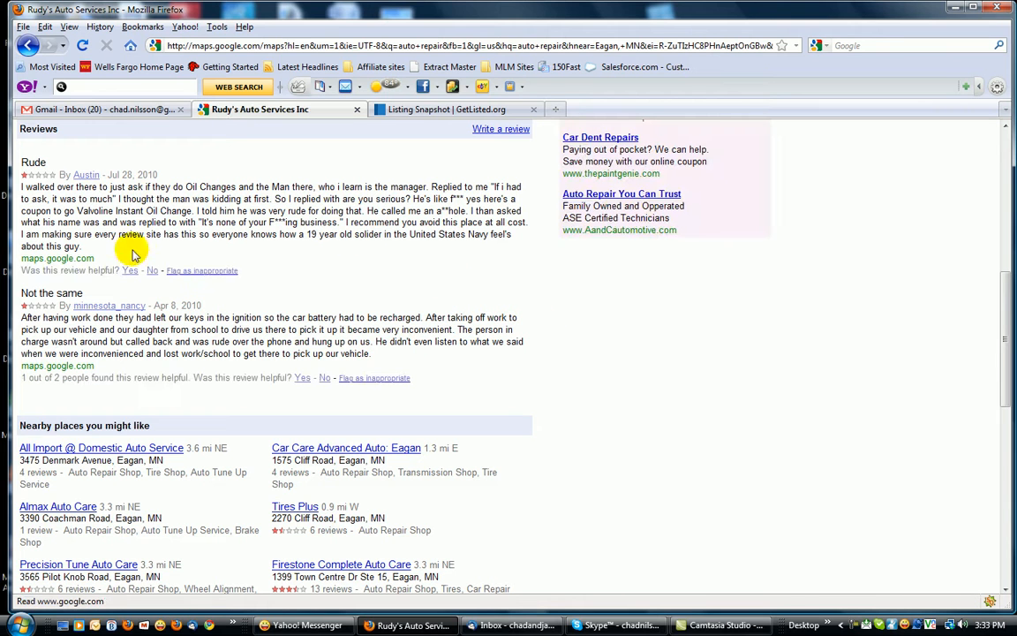
mouse_move(298, 296)
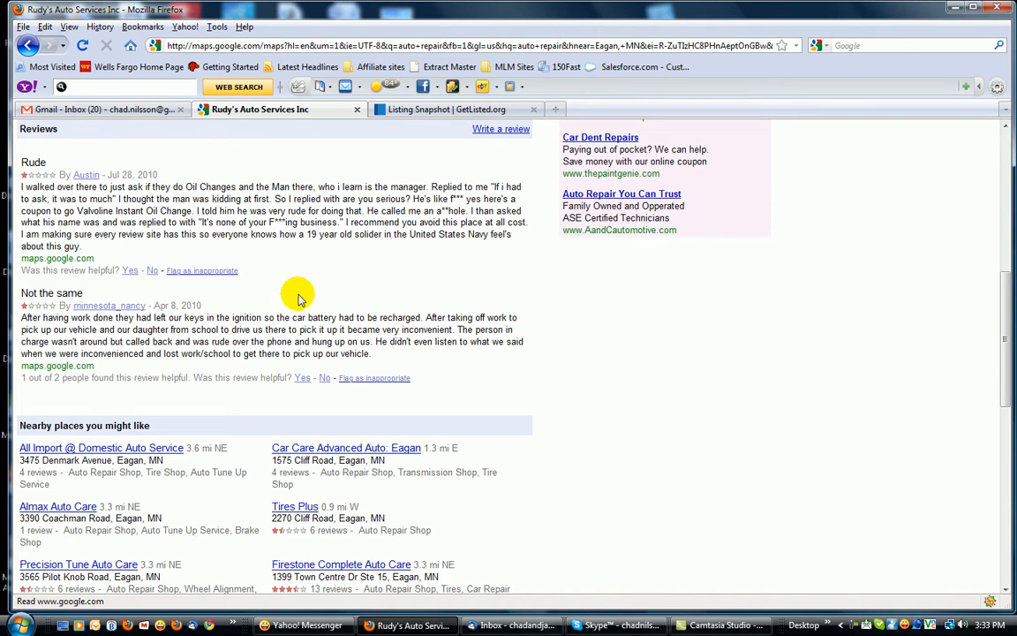
mouse_move(581, 292)
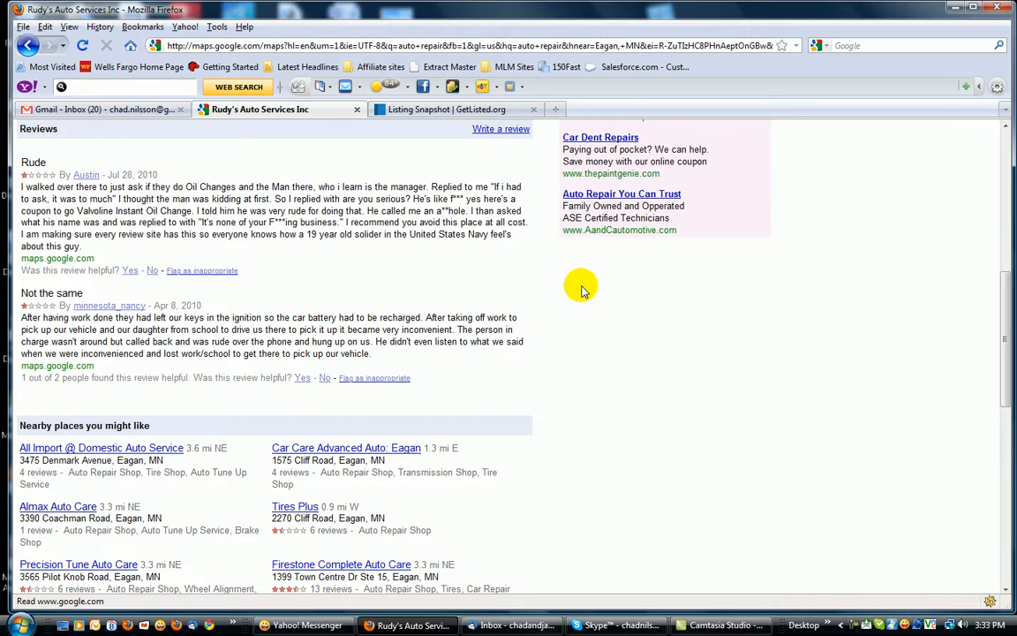
mouse_move(685, 367)
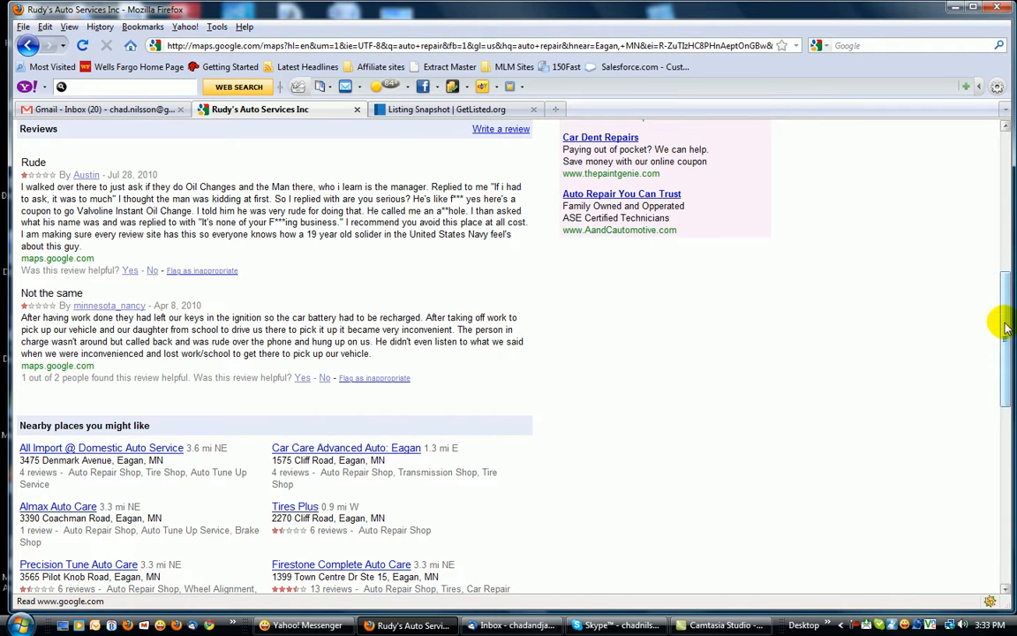
Scroll back up to the top of Rudy's Auto Services Inc place page
scroll(up, 3)
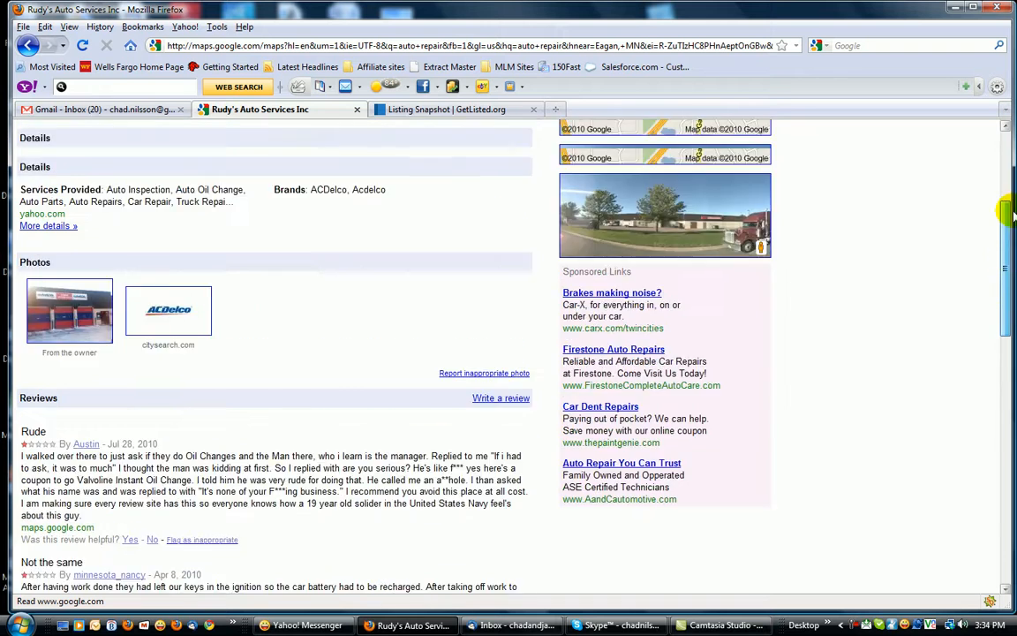
scroll(up, 3)
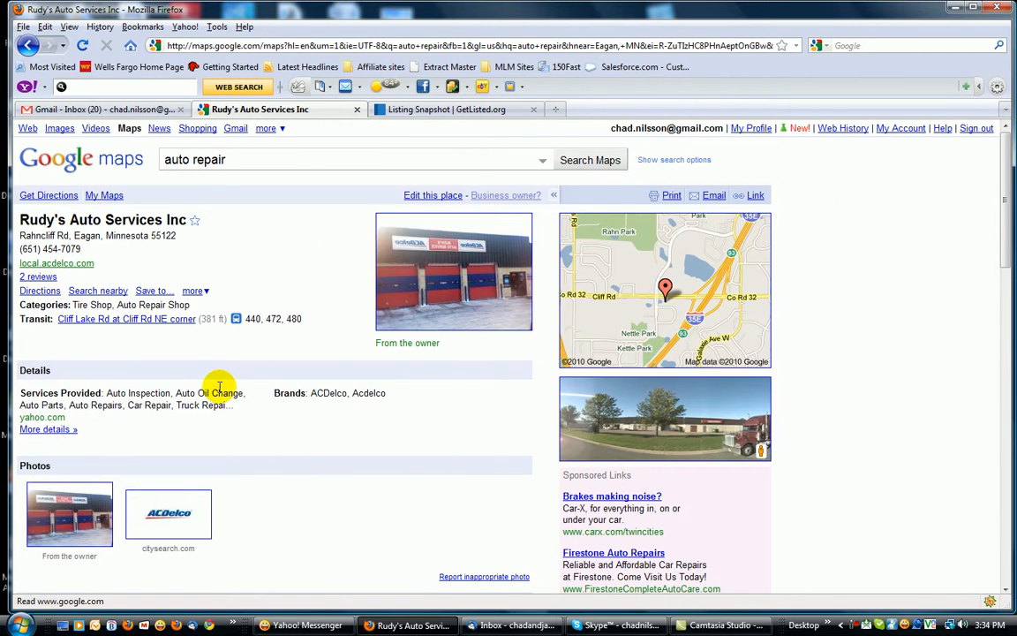
mouse_move(406, 415)
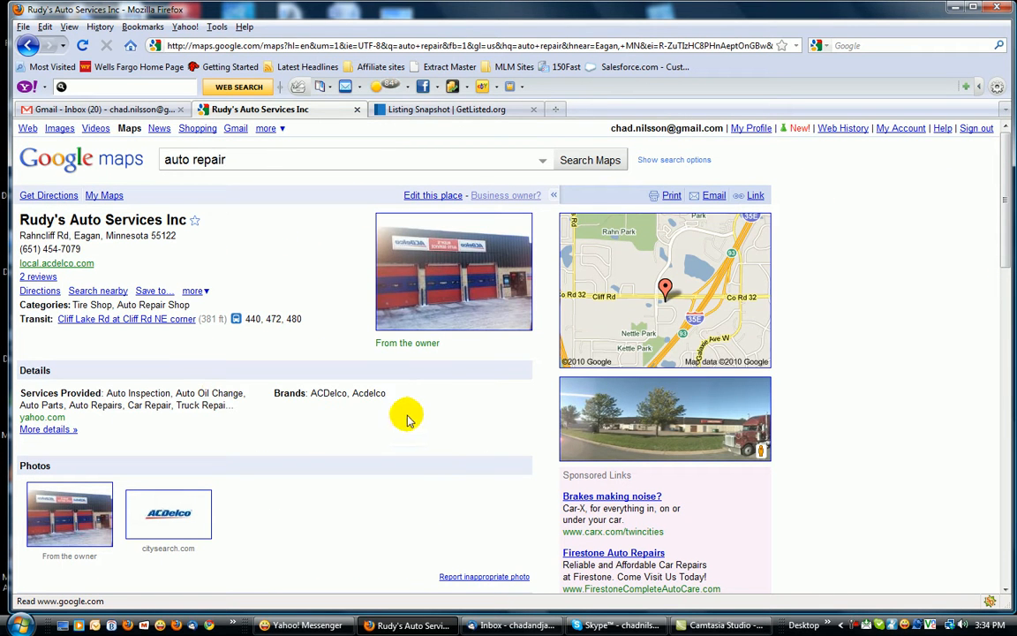
mouse_move(238, 197)
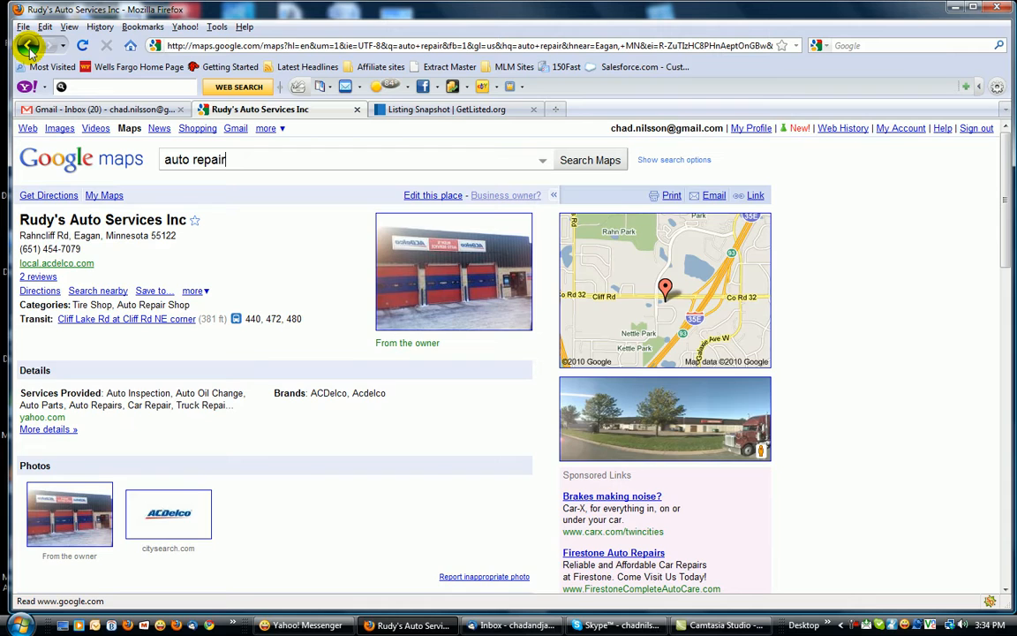
Go back twice to the Google auto repair results with Eagan listings
click(30, 45)
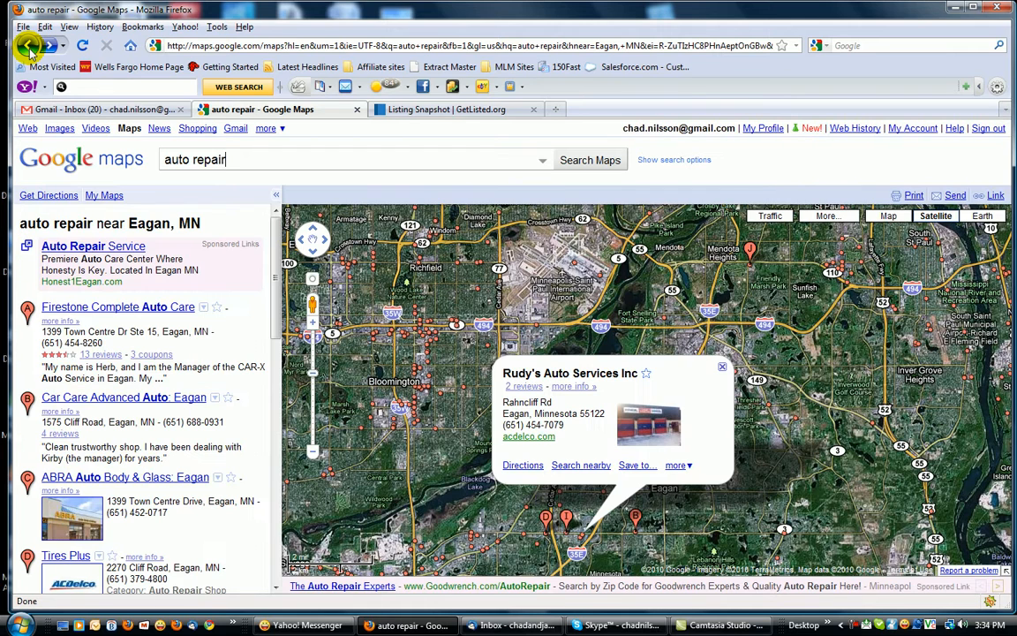
click(29, 45)
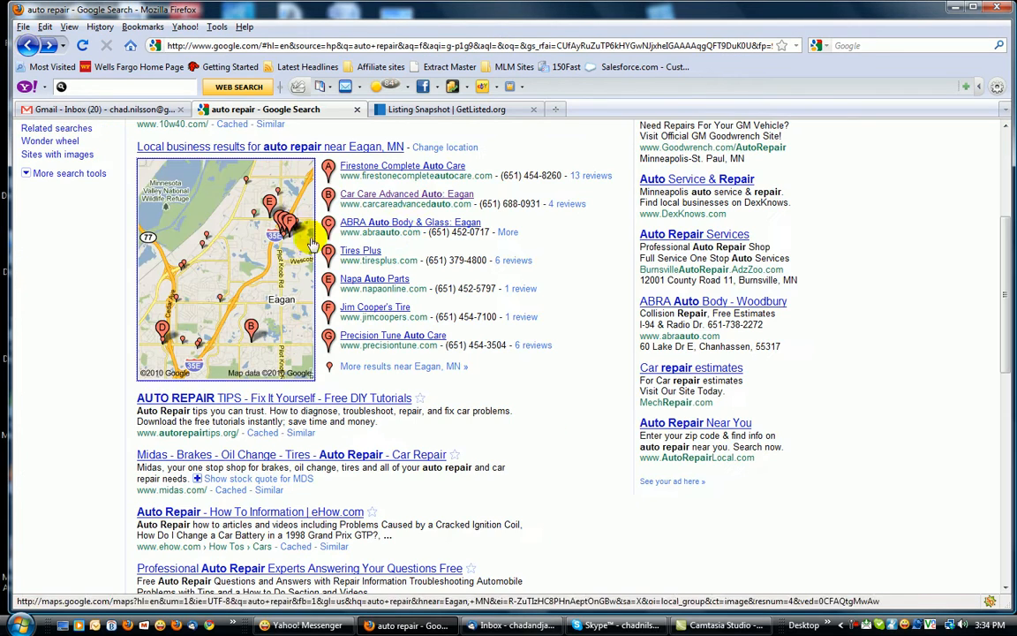
mouse_move(587, 338)
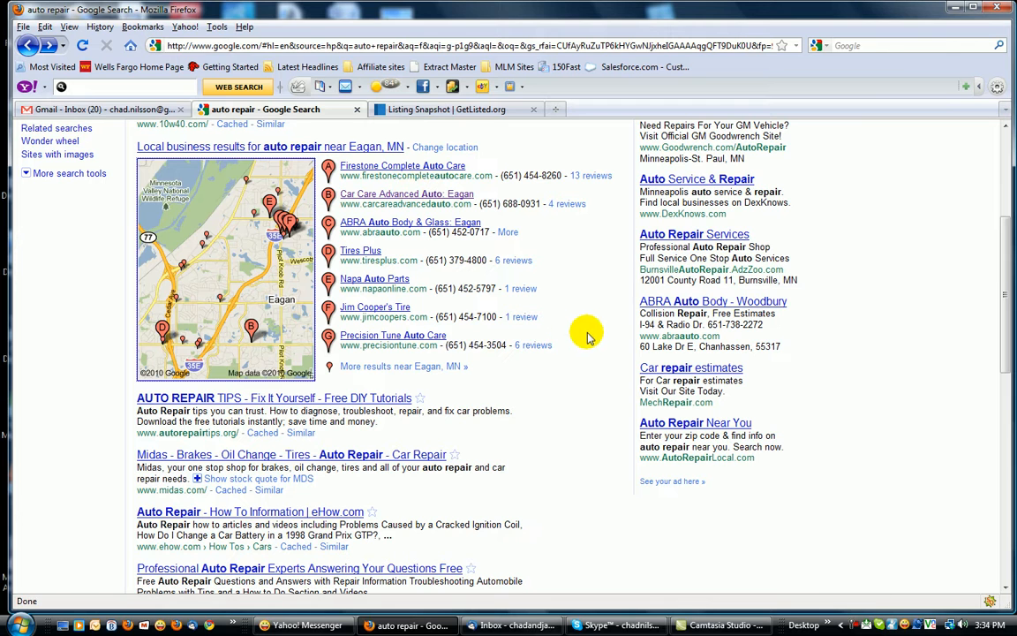